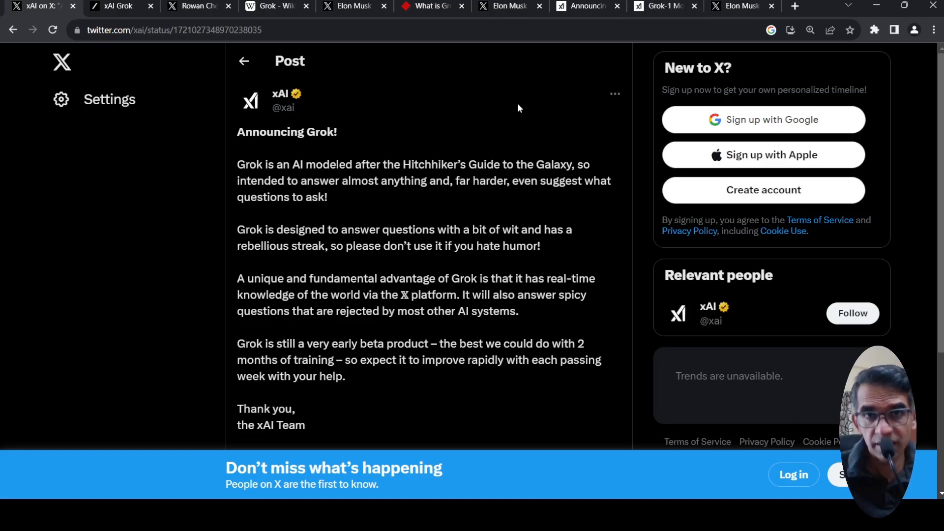
mouse_move(285, 114)
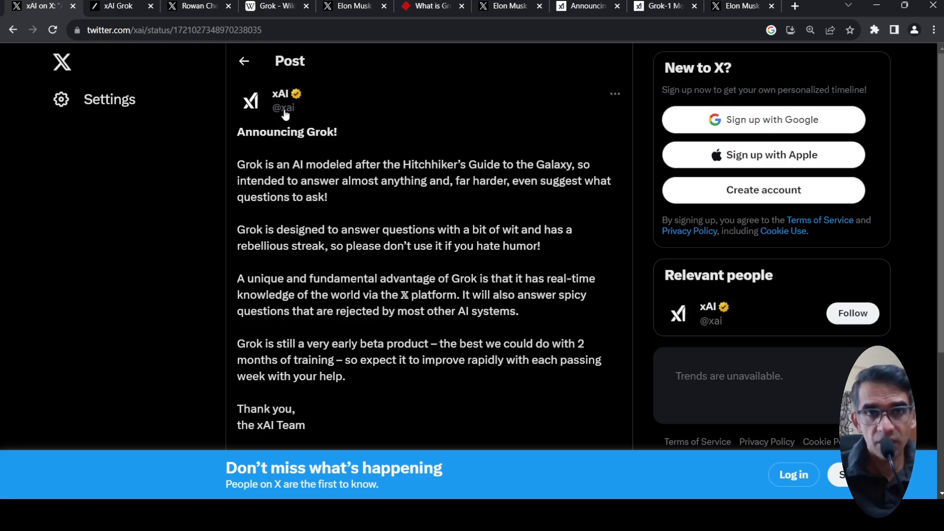
mouse_move(456, 192)
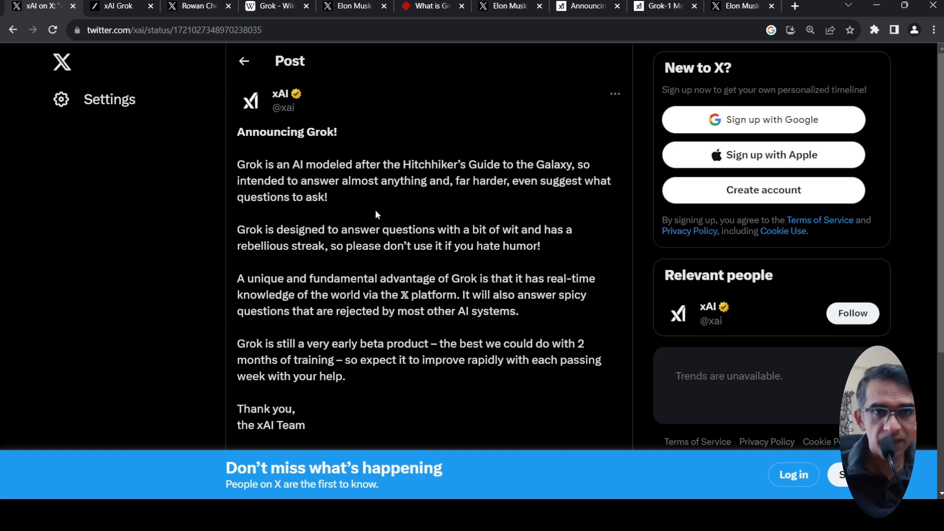
mouse_move(389, 248)
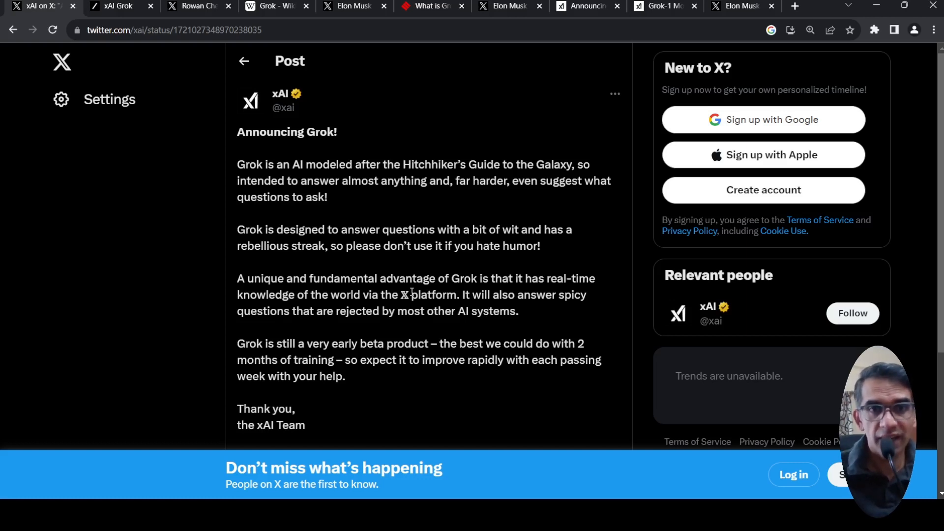
mouse_move(433, 147)
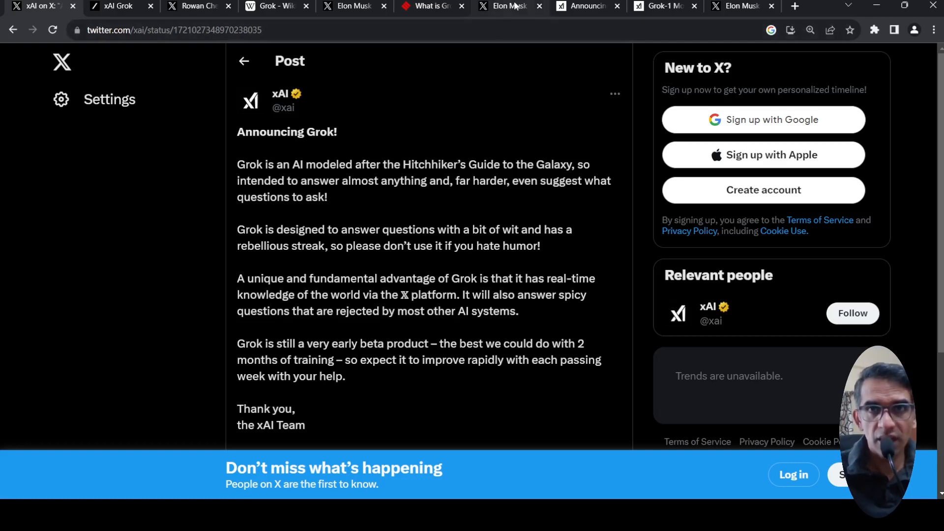
Step: Read the Announcing Grok post from its intro down to the 'Why we are building Grok' section
left_click(742, 6)
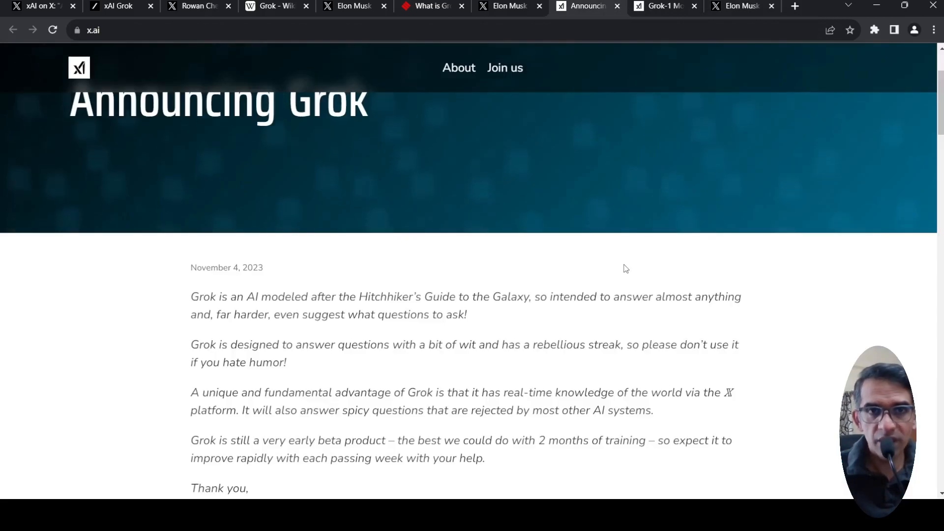
scroll("down", 3)
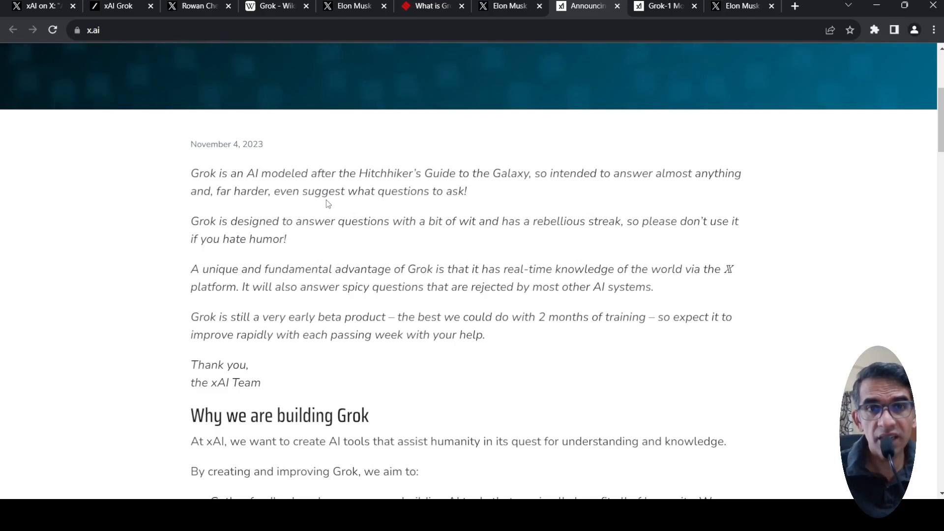
mouse_move(396, 216)
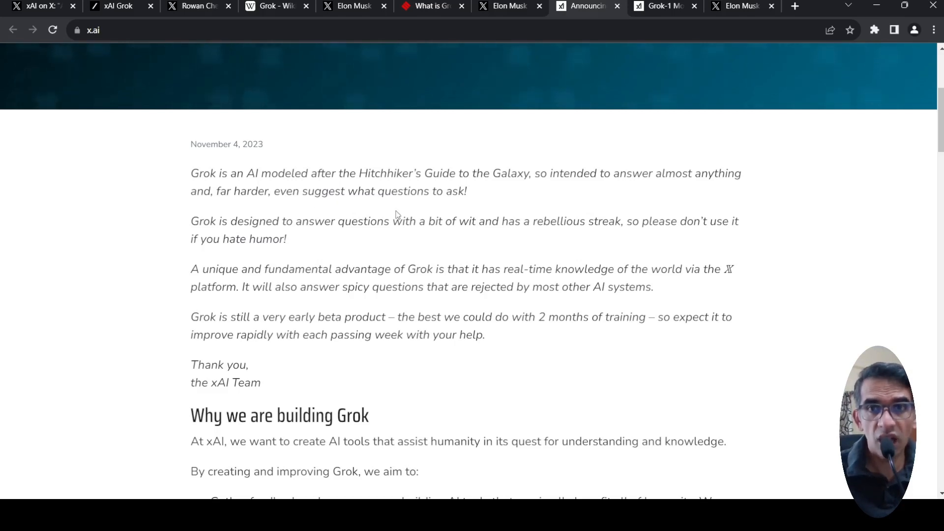
mouse_move(535, 267)
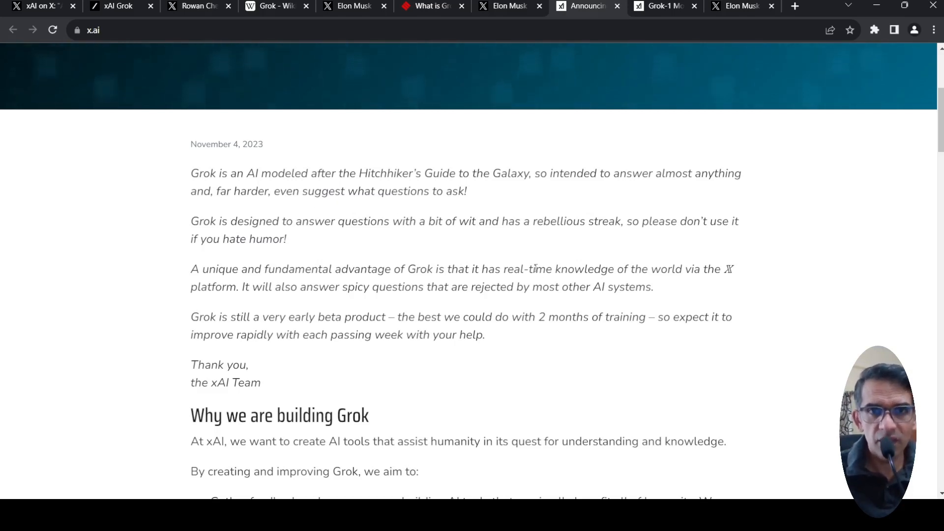
scroll("down", 3)
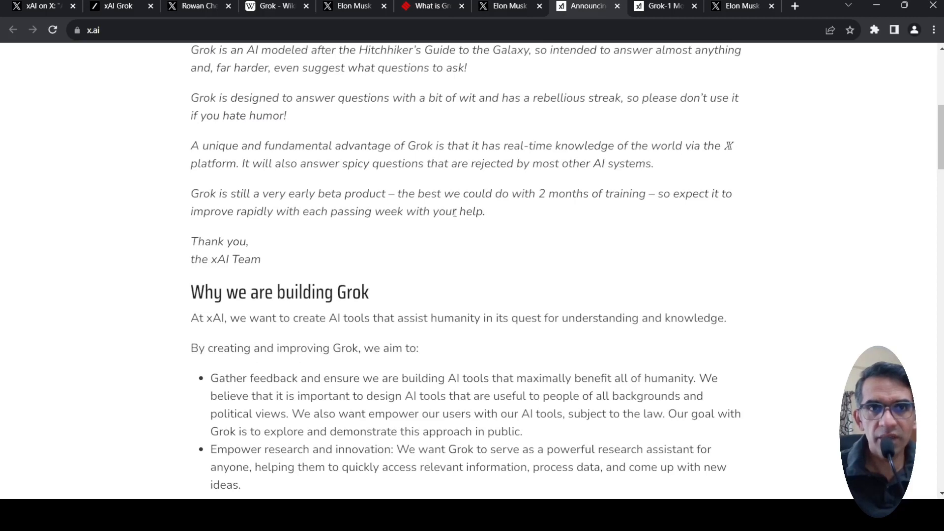
mouse_move(547, 206)
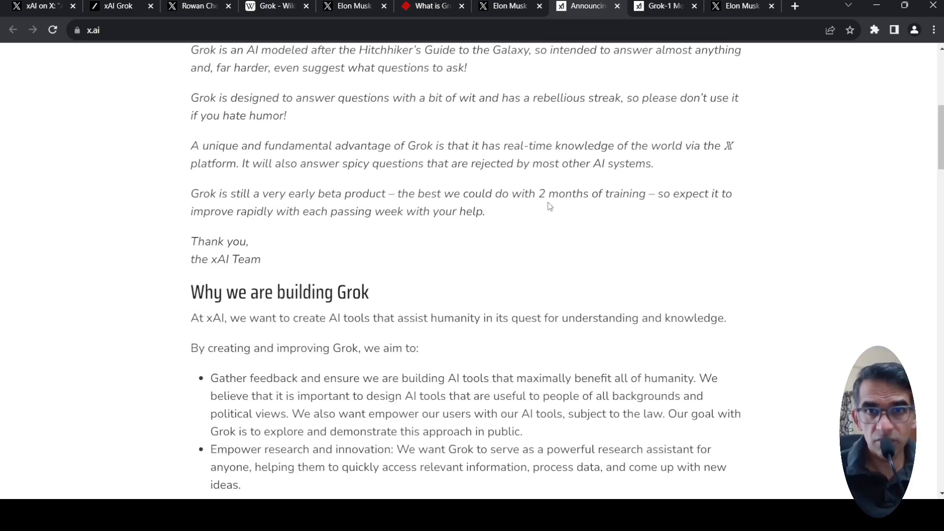
scroll("down", 3)
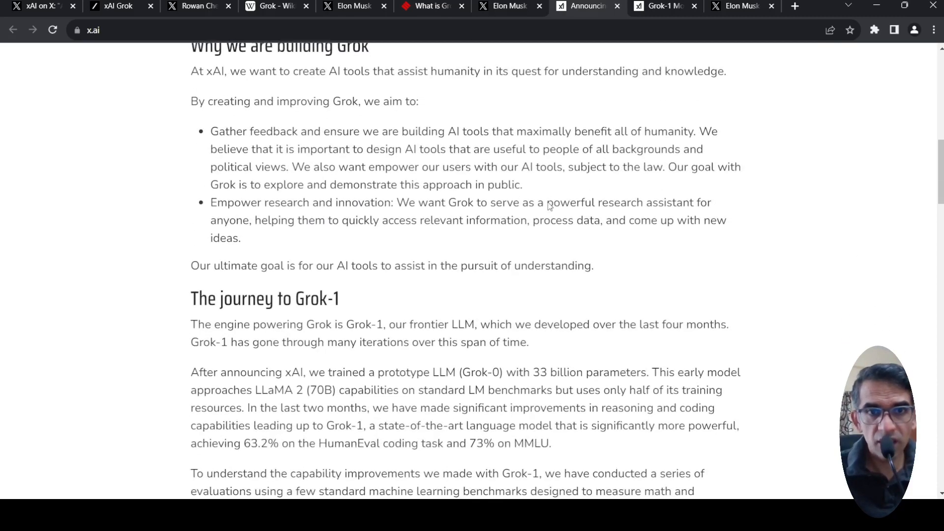
Step: Scroll to 'The journey to Grok-1' and its GSM8k, MMLU and HumanEval benchmark descriptions
scroll("down", 3)
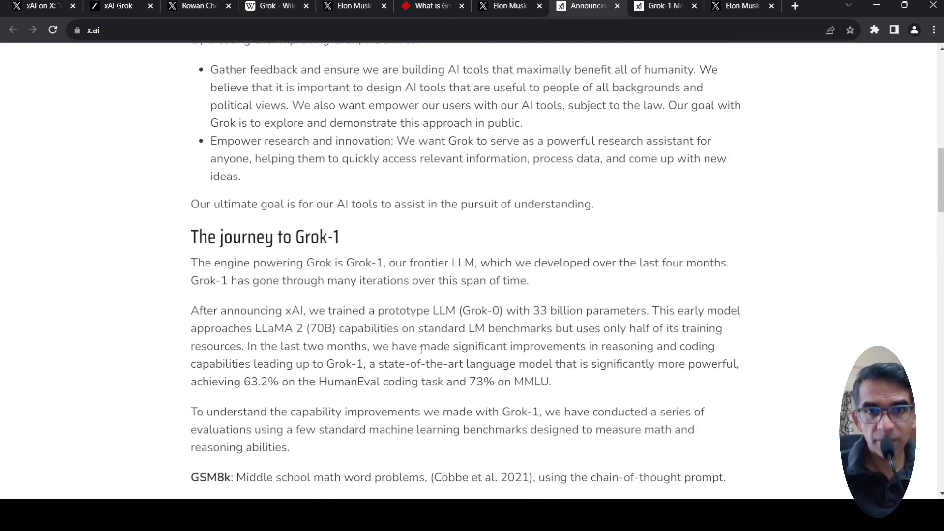
scroll("down", 3)
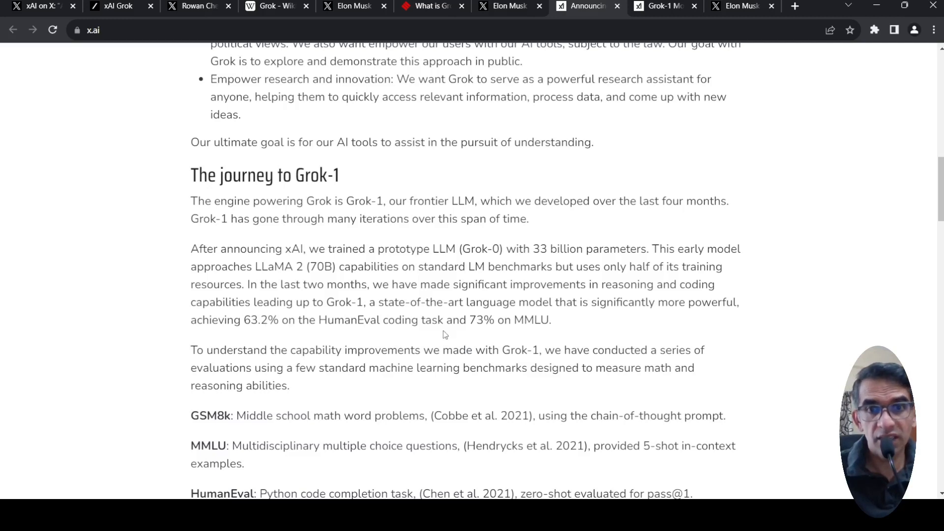
mouse_move(514, 334)
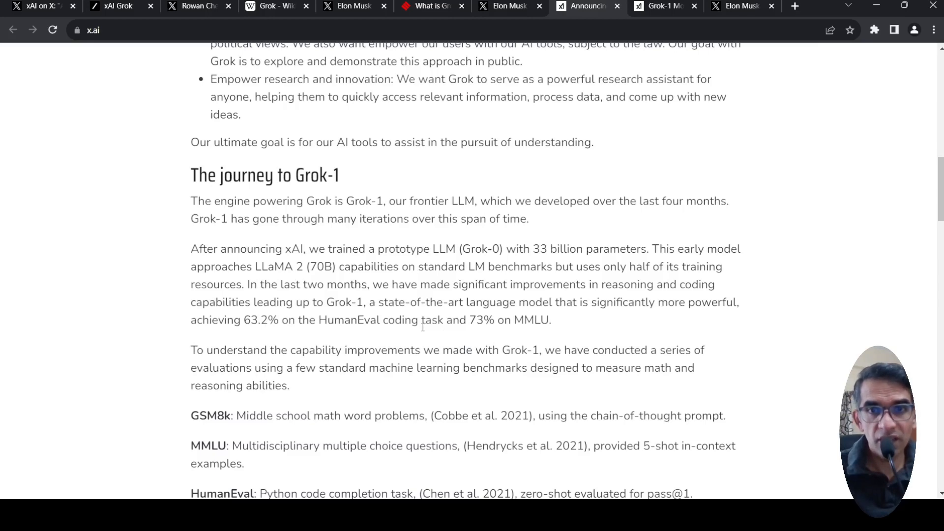
scroll("down", 3)
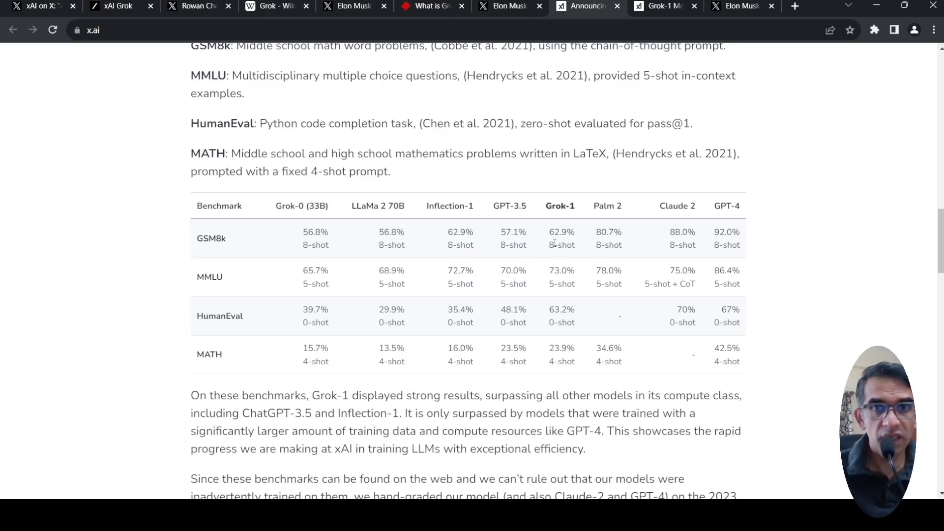
mouse_move(511, 256)
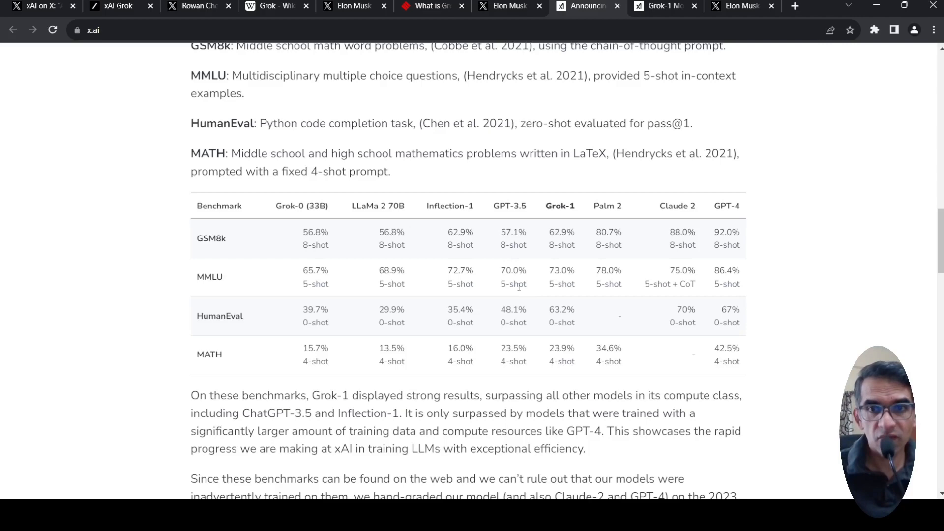
mouse_move(499, 287)
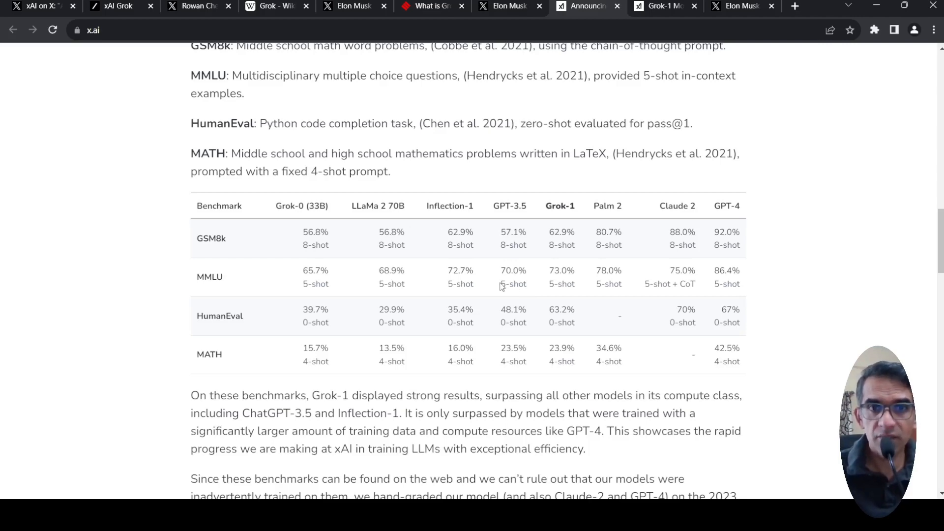
mouse_move(532, 285)
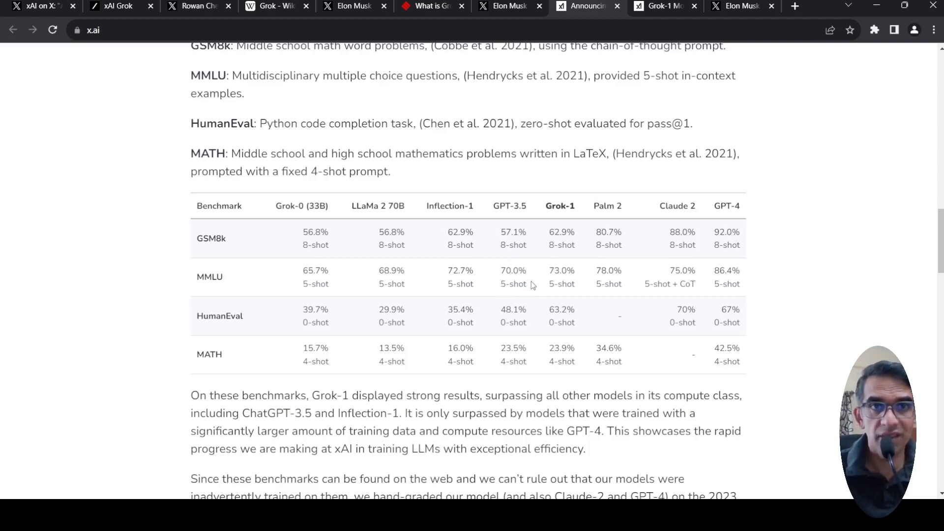
Step: Review the benchmark table, then continue down to the human-graded Hungarian math exam results
scroll("up", 3)
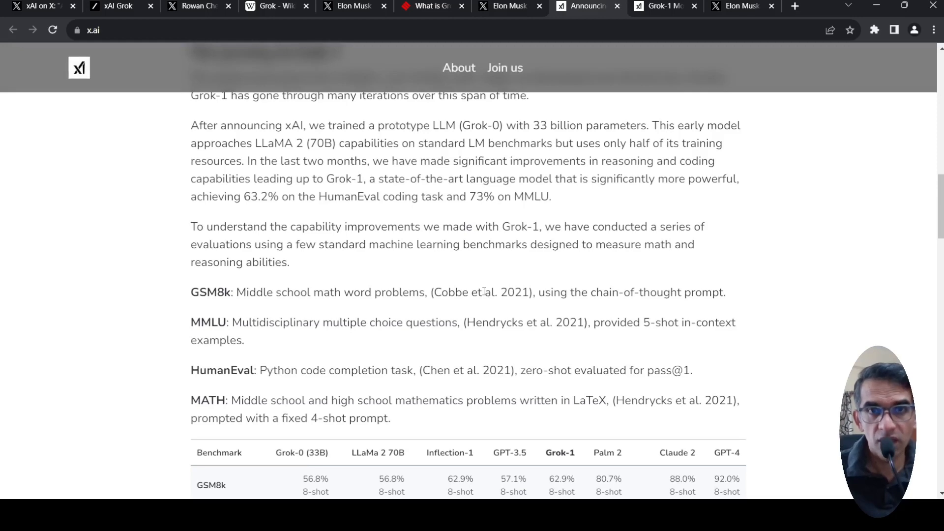
scroll("up", 3)
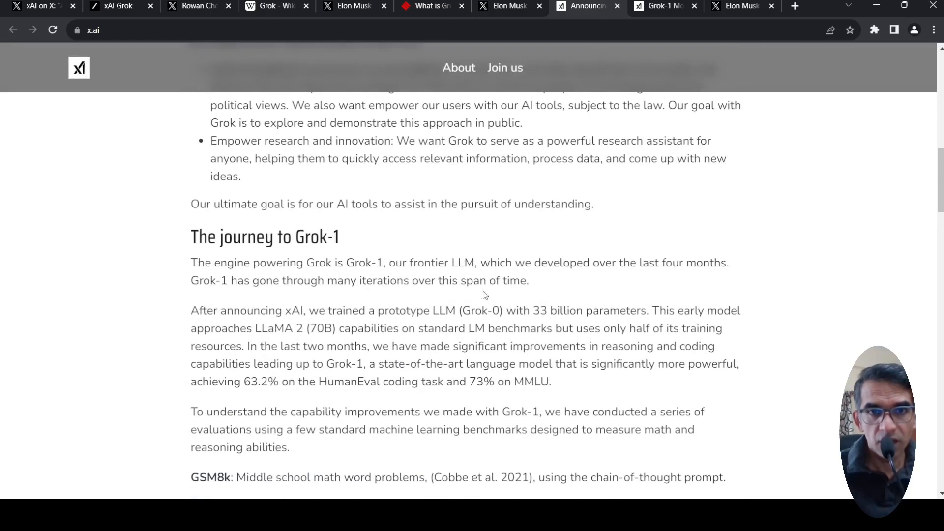
scroll("down", 3)
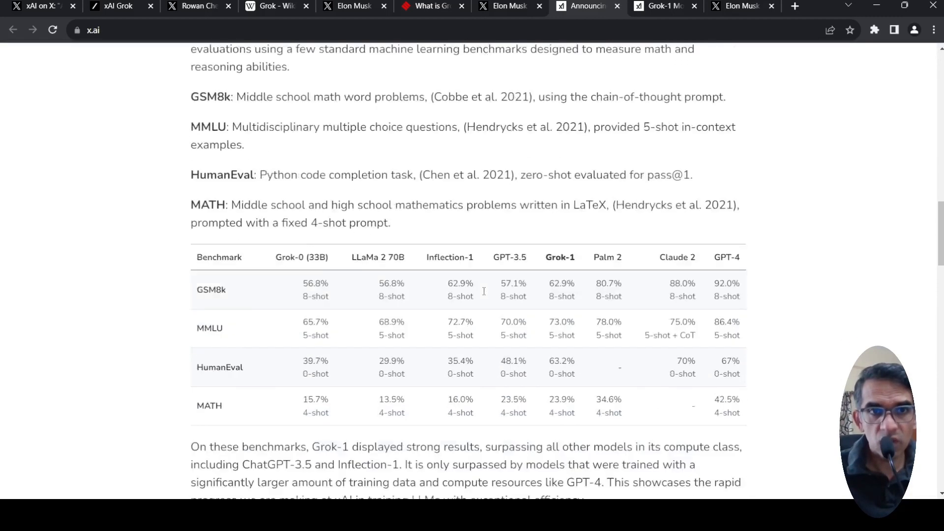
scroll("down", 3)
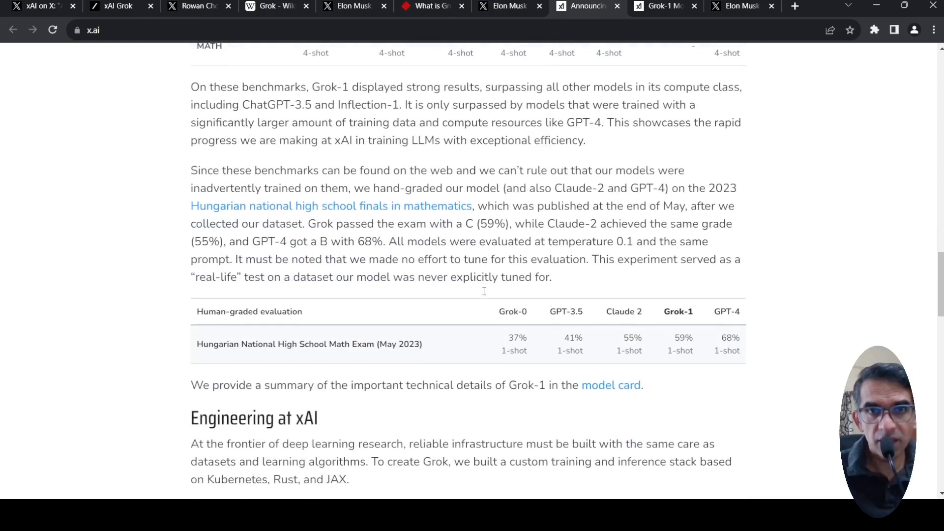
mouse_move(532, 195)
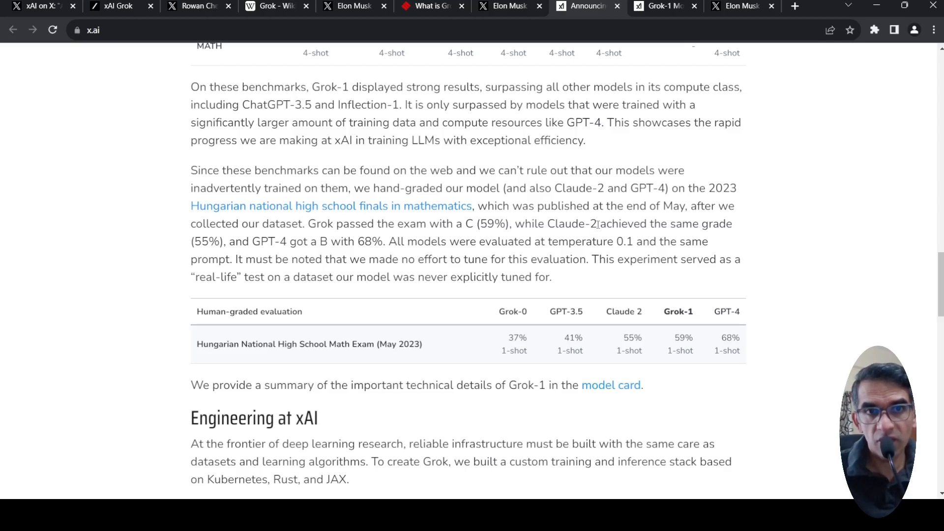
mouse_move(404, 245)
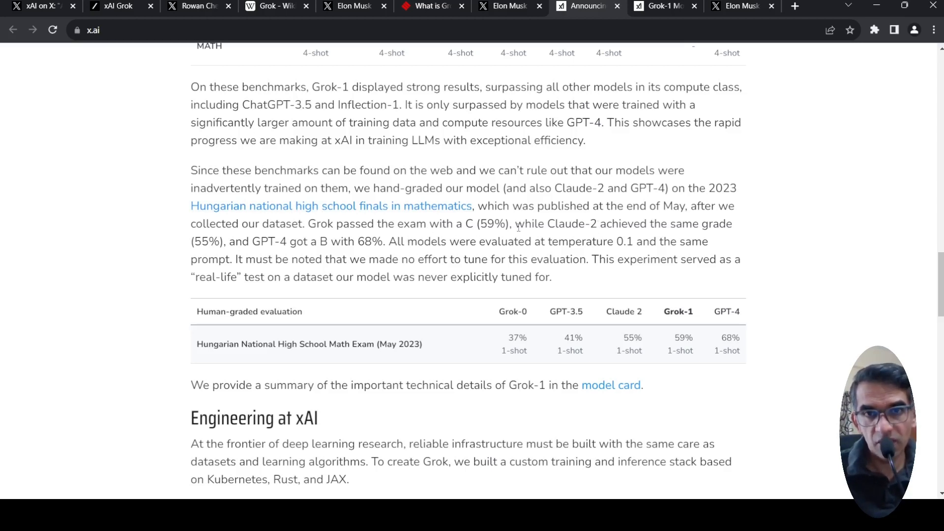
mouse_move(571, 235)
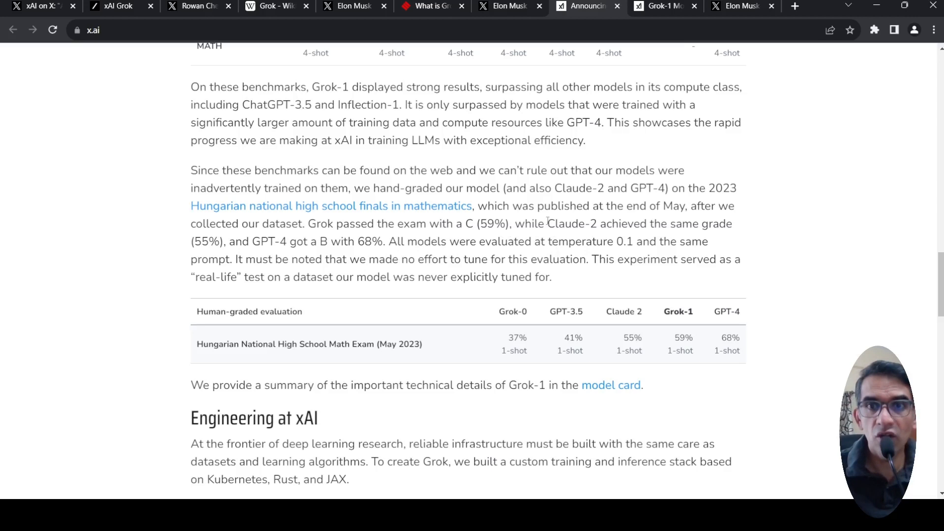
mouse_move(404, 303)
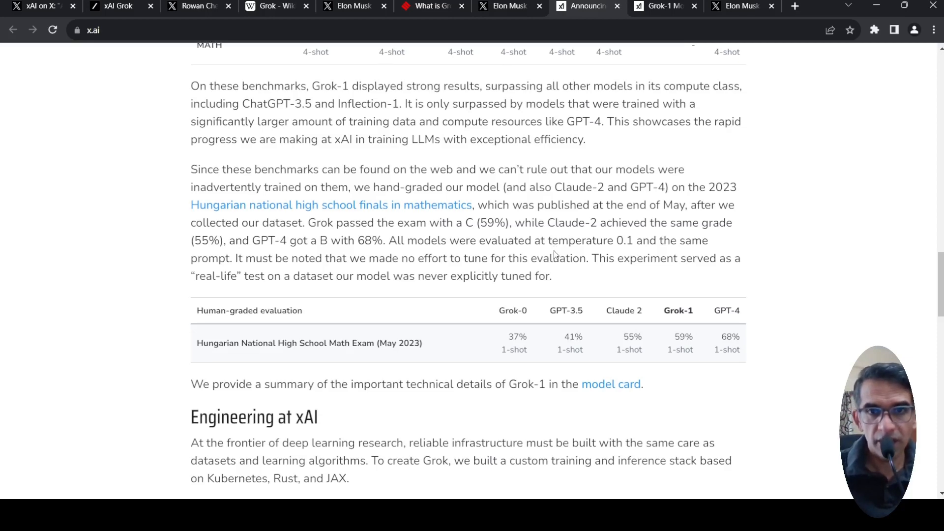
Step: Scroll down to the 'Engineering at xAI' heading and its infrastructure text
scroll("down", 3)
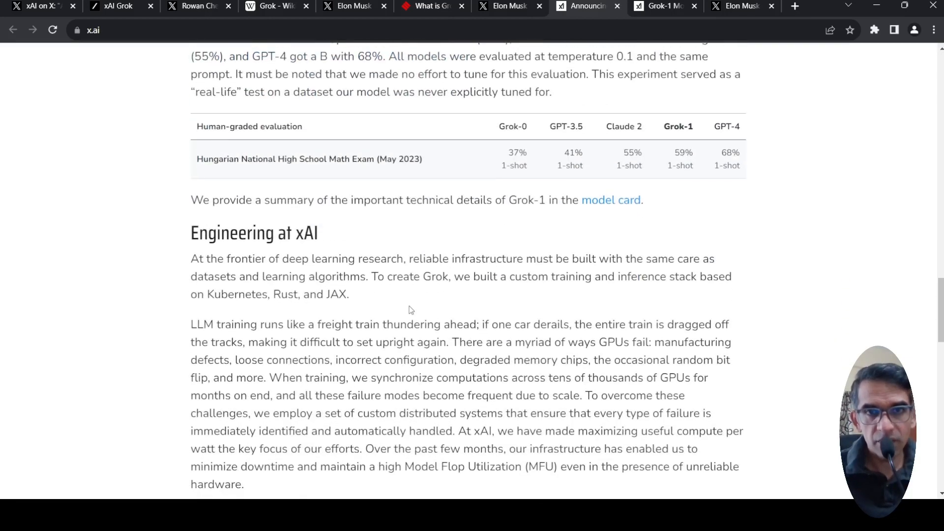
mouse_move(514, 299)
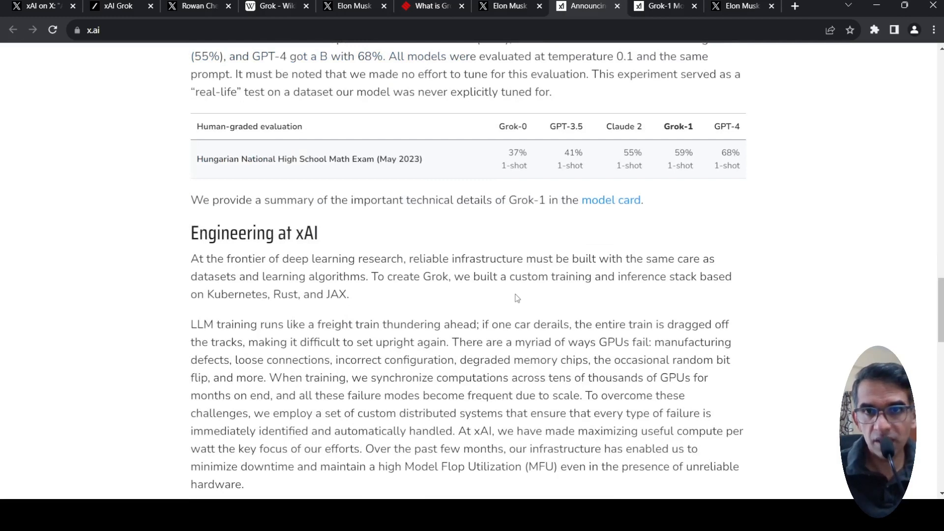
mouse_move(557, 282)
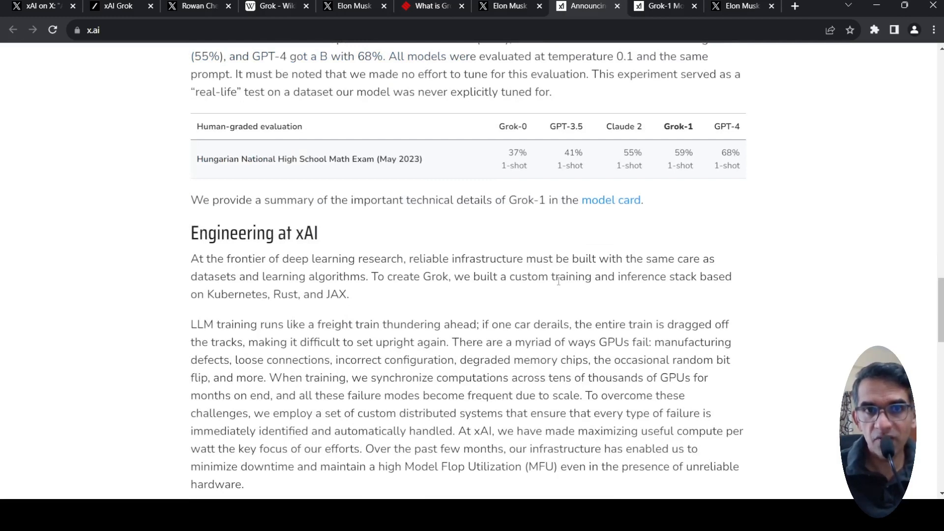
mouse_move(376, 315)
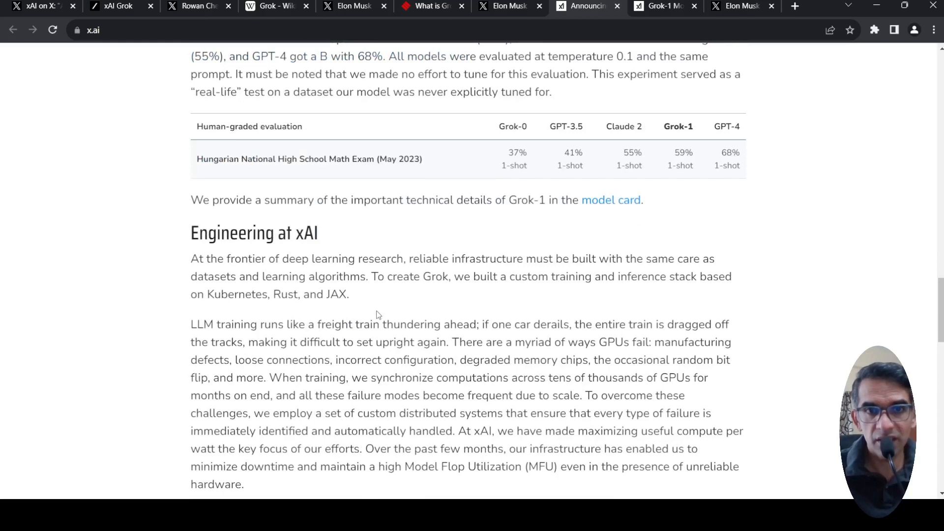
mouse_move(504, 283)
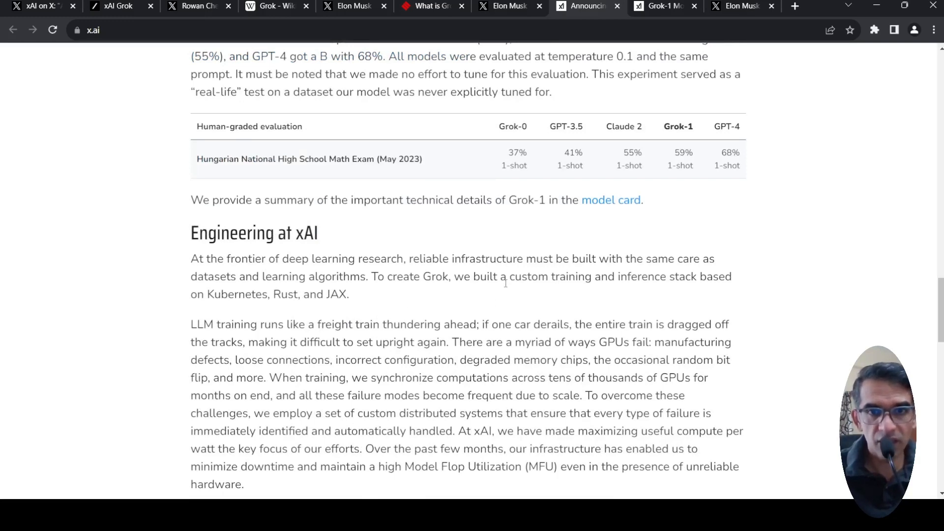
scroll("down", 3)
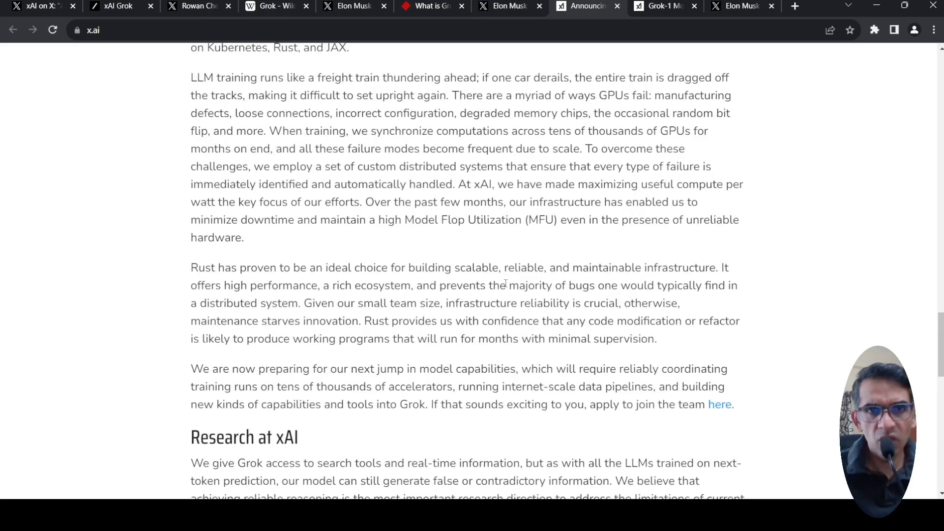
mouse_move(541, 242)
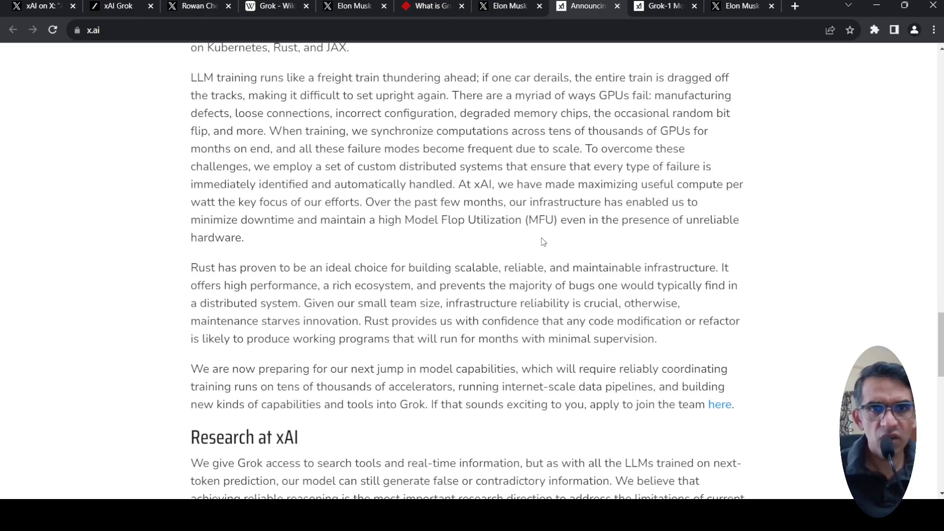
scroll("down", 3)
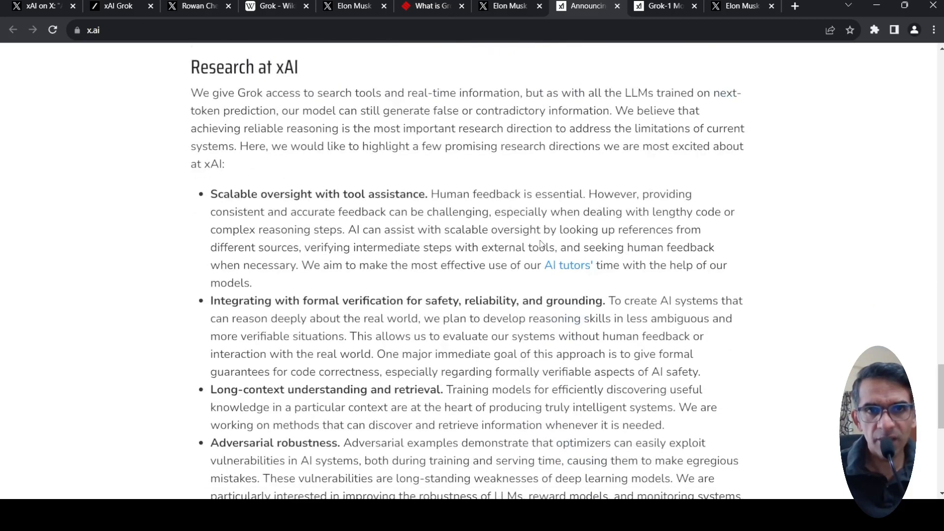
scroll("down", 3)
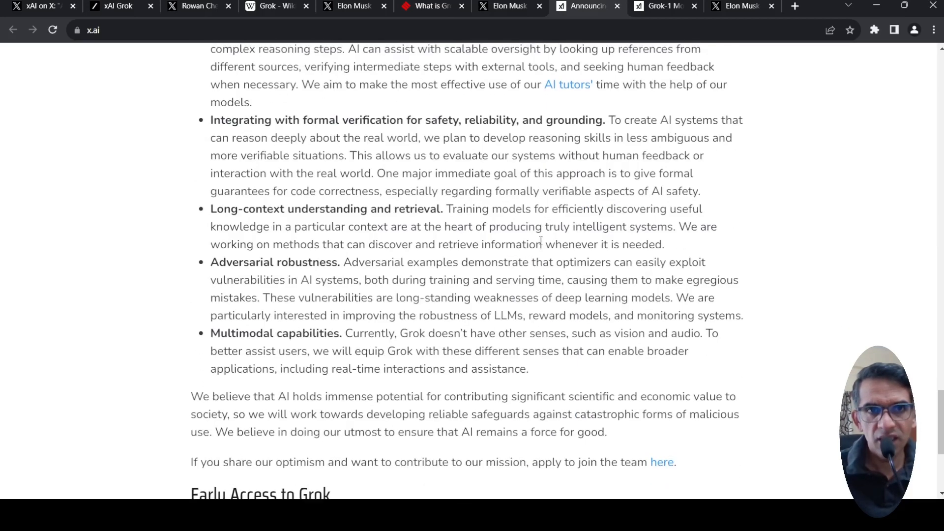
scroll("down", 3)
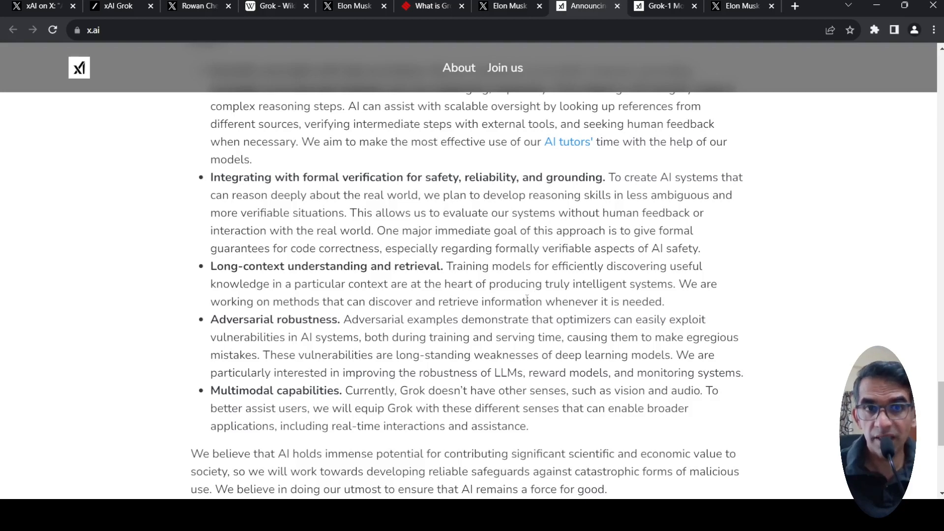
scroll("up", 3)
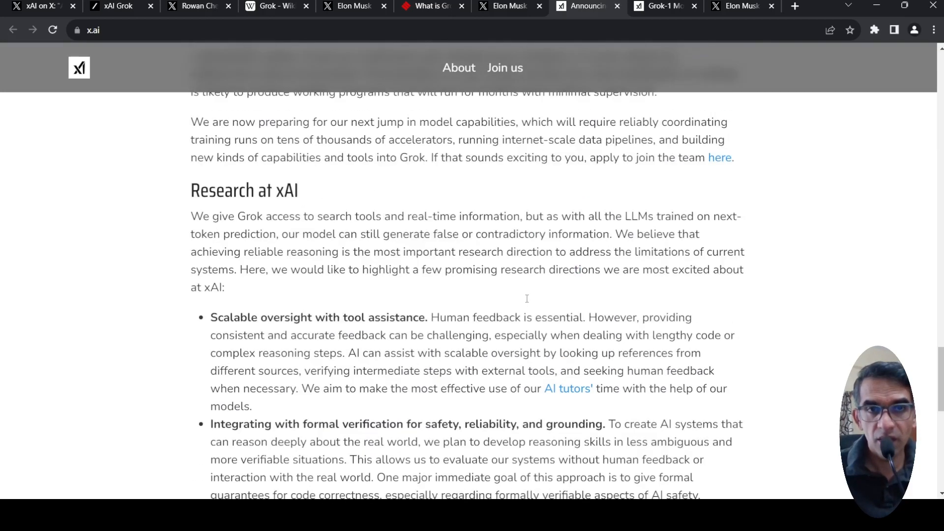
scroll("up", 3)
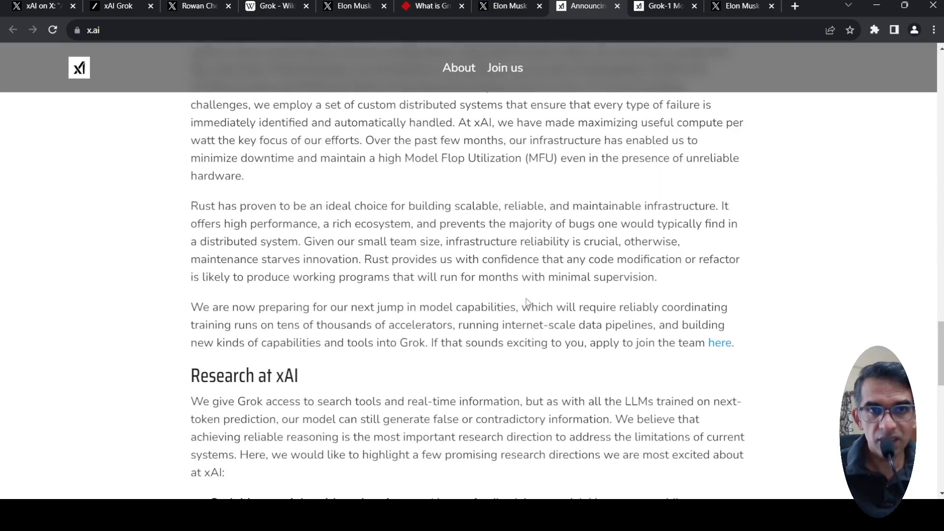
Step: Scroll the post so the 'Why we are building Grok' heading is on screen
scroll("down", 3)
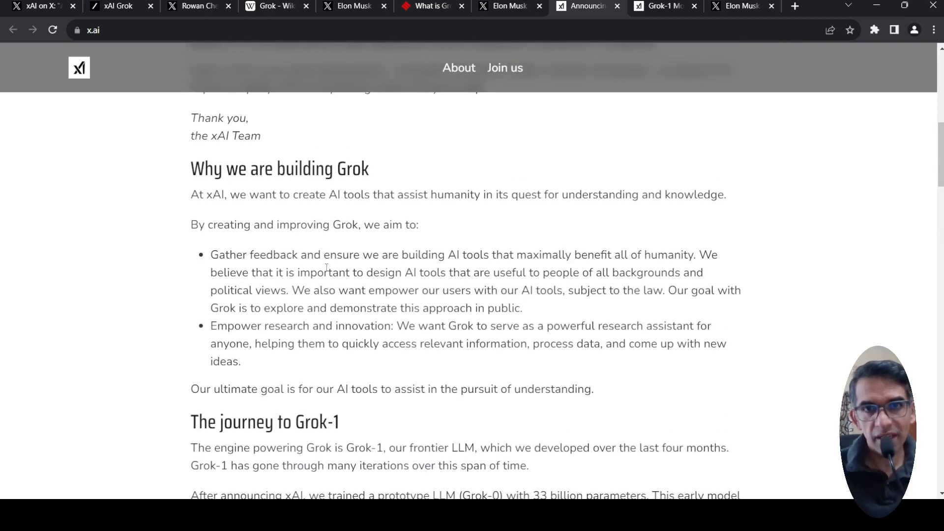
mouse_move(590, 261)
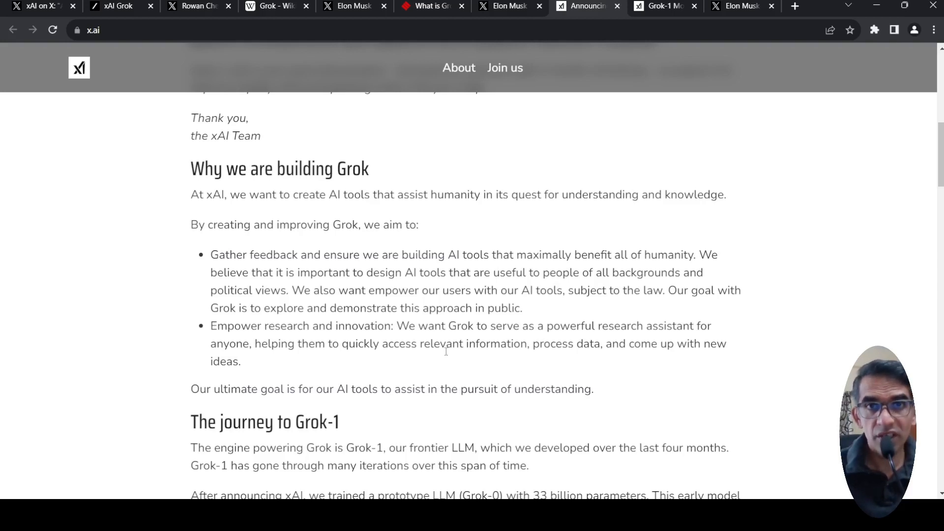
mouse_move(787, 193)
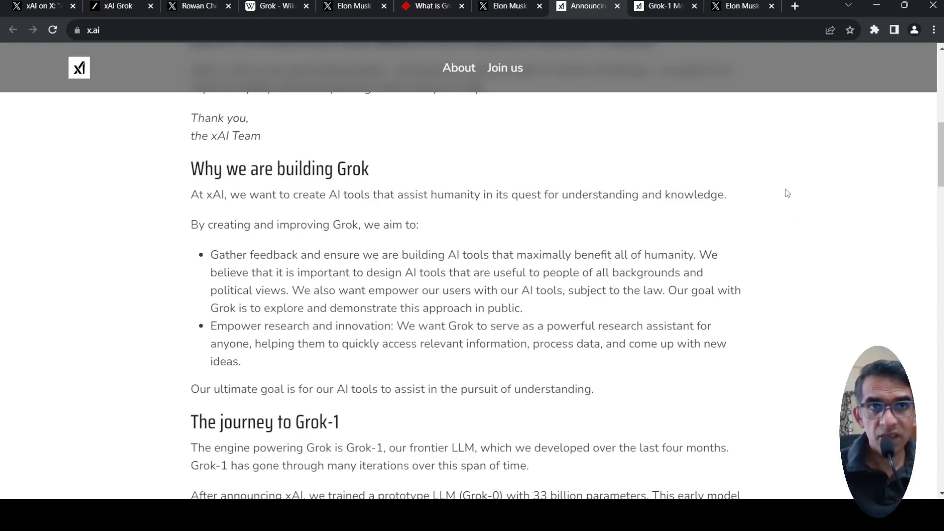
Step: View both Grok-vs-GPT answer screenshots in Elon Musk's post, then return to the post
left_click(349, 6)
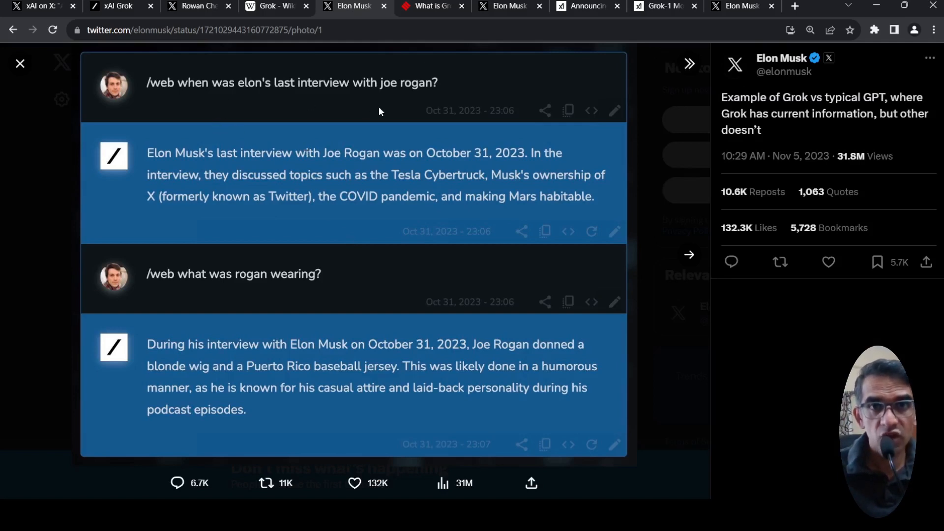
mouse_move(439, 168)
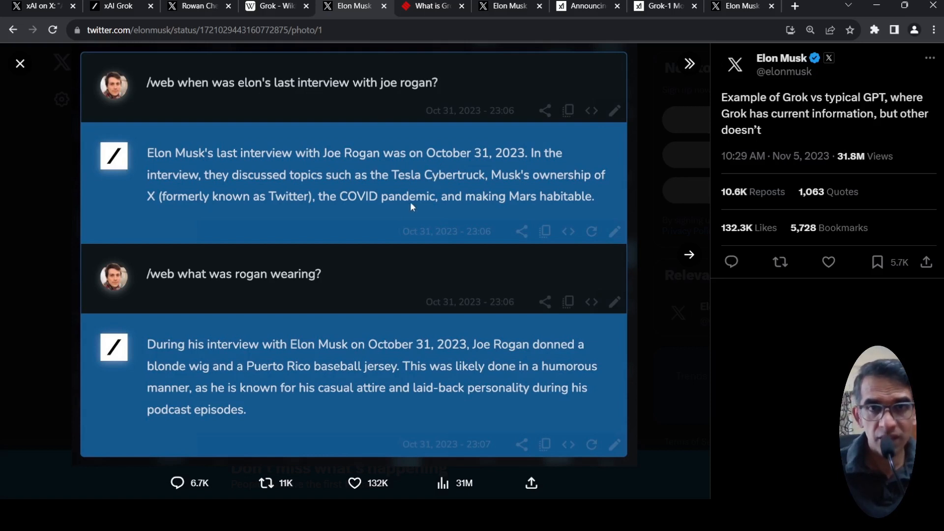
mouse_move(436, 176)
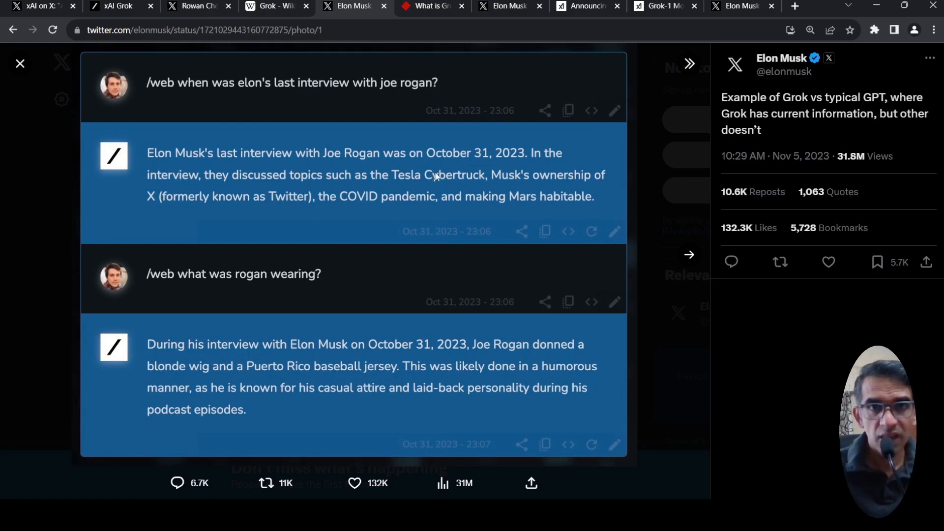
mouse_move(486, 168)
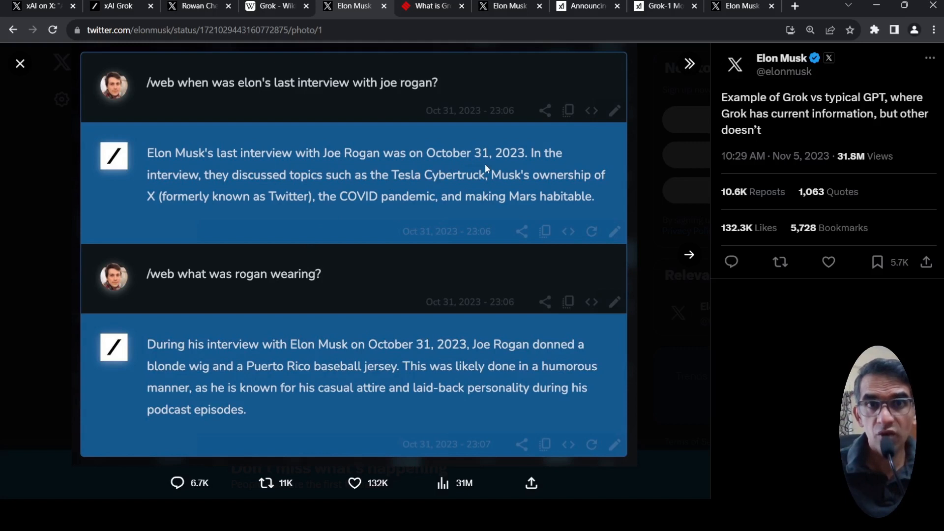
mouse_move(278, 294)
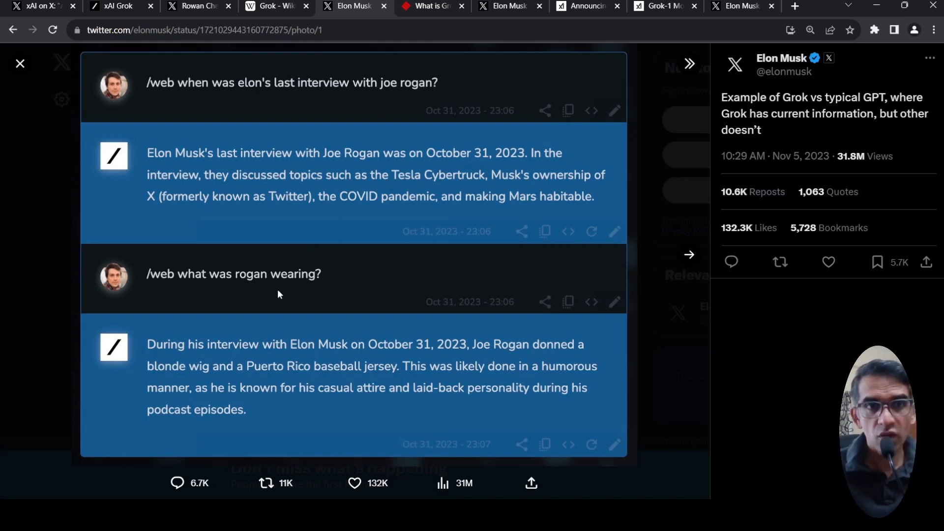
mouse_move(335, 364)
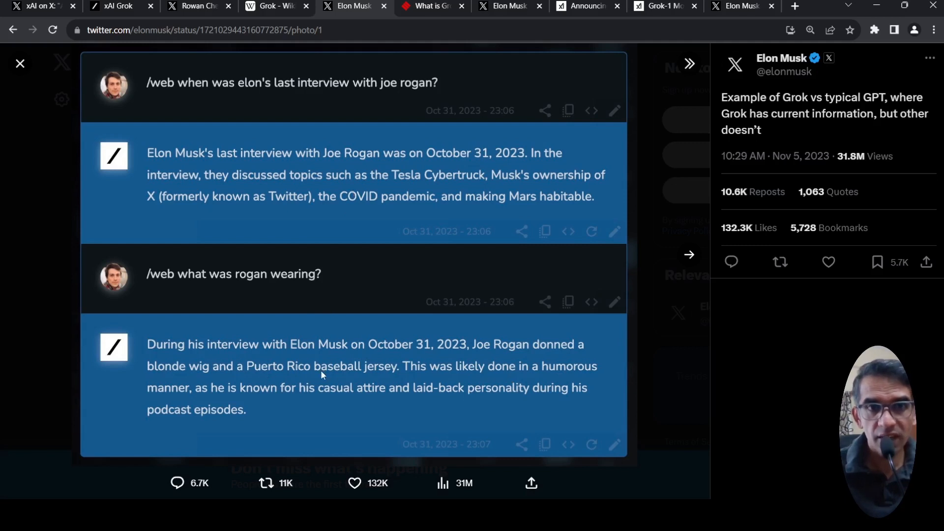
mouse_move(353, 380)
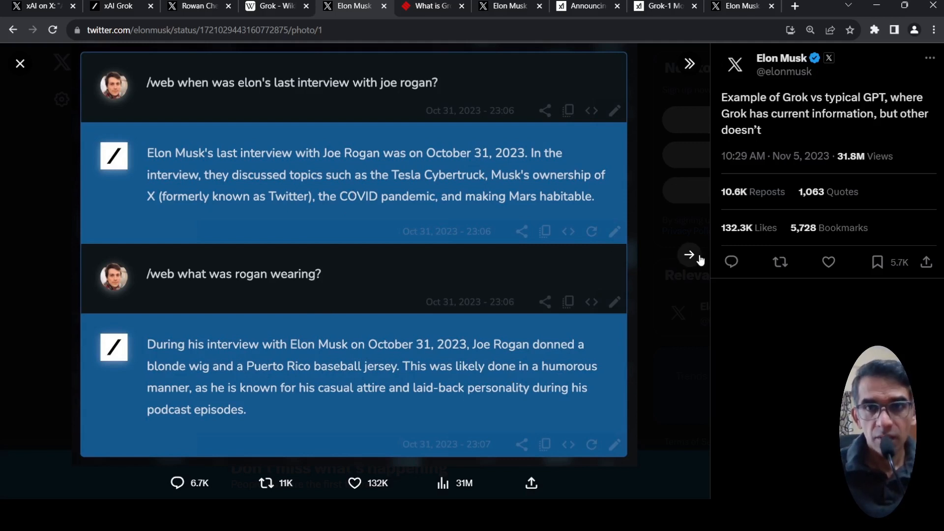
left_click(689, 254)
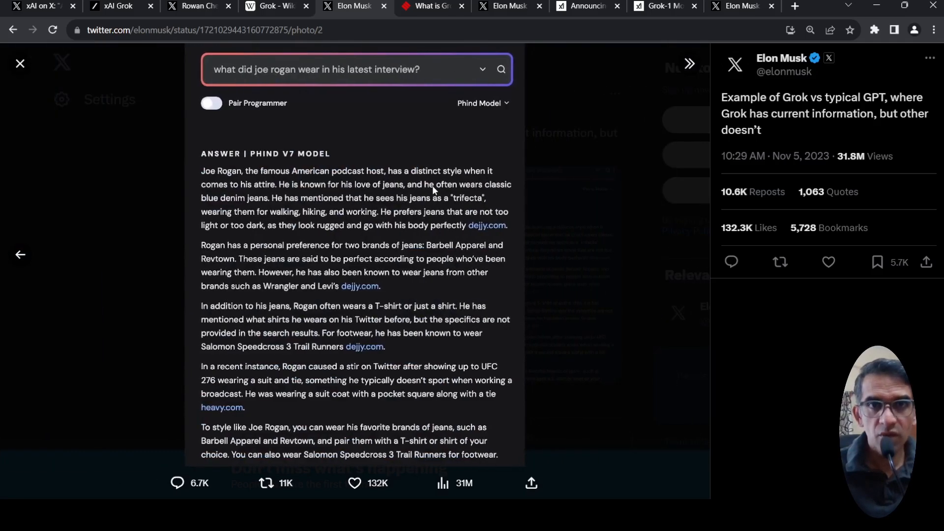
mouse_move(426, 219)
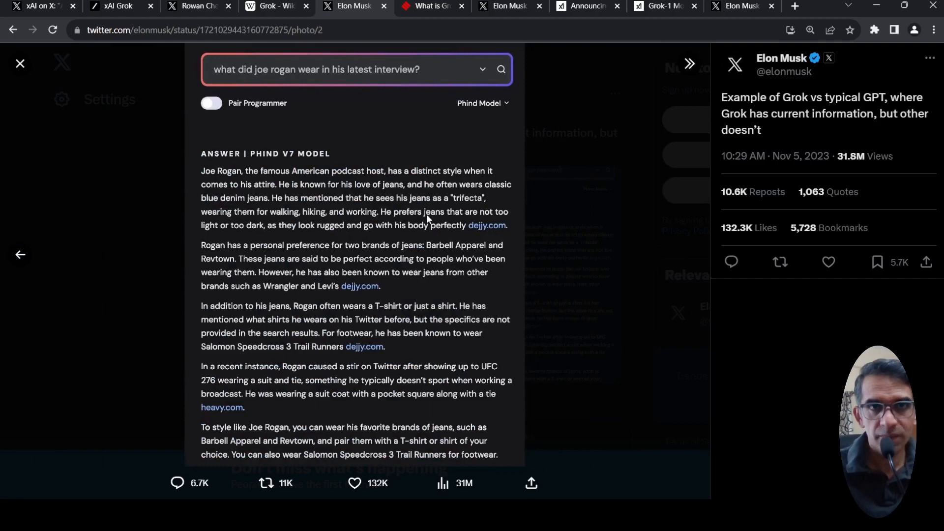
left_click(20, 63)
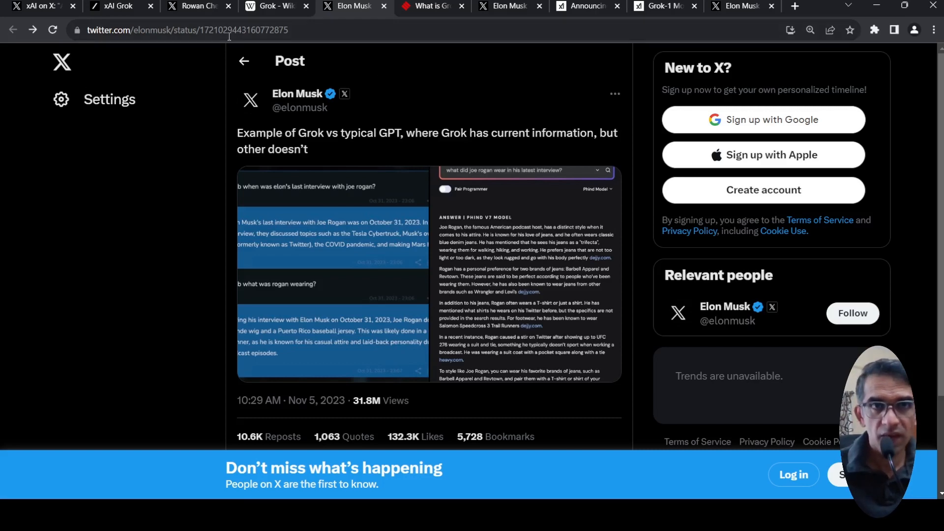
Step: Switch to the Wikipedia 'Grok' article on Heinlein's Stranger in a Strange Land term
left_click(273, 6)
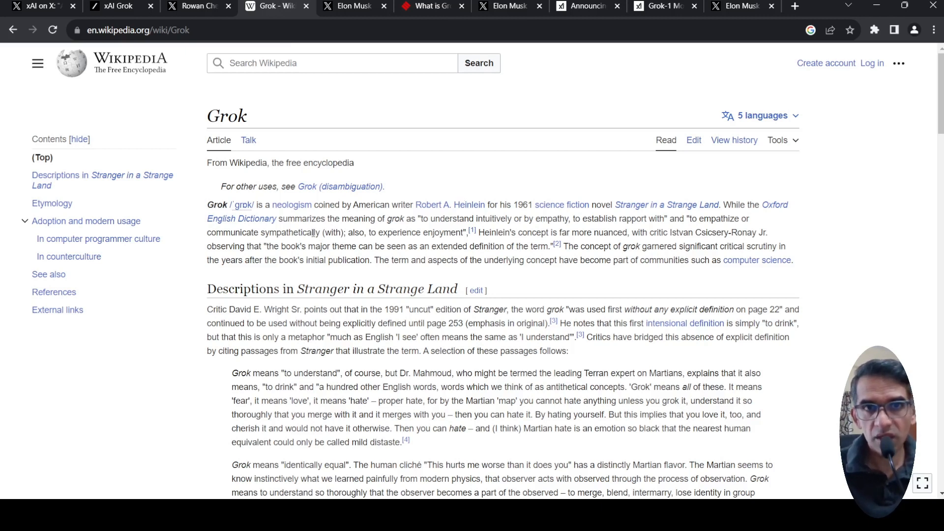
mouse_move(440, 215)
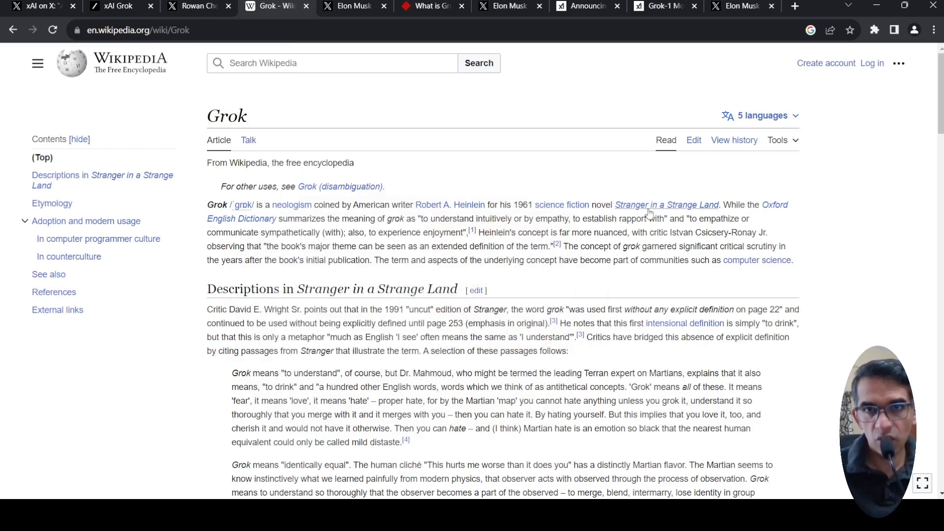
mouse_move(667, 204)
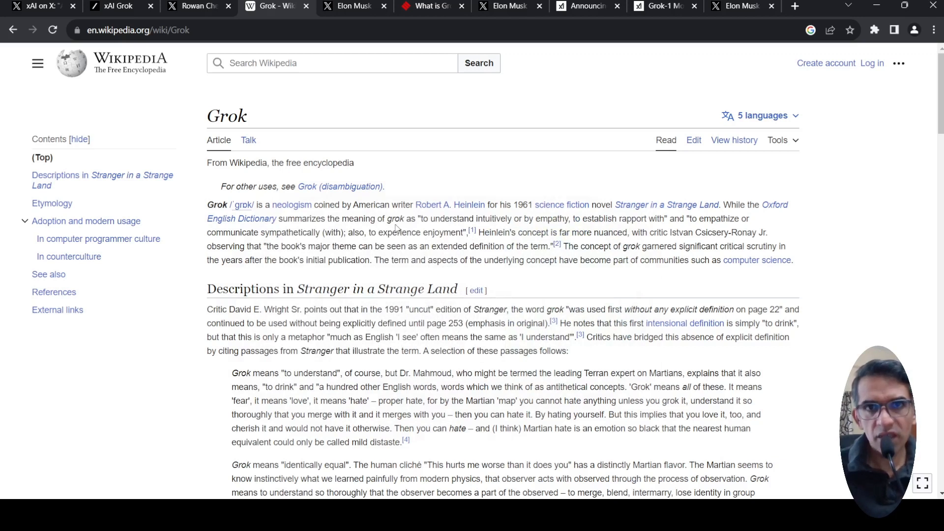
mouse_move(442, 233)
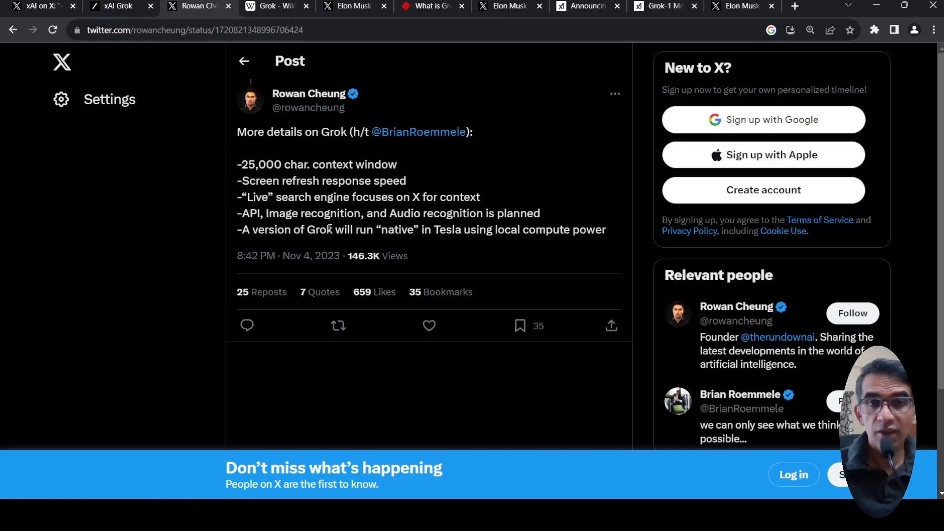
mouse_move(437, 235)
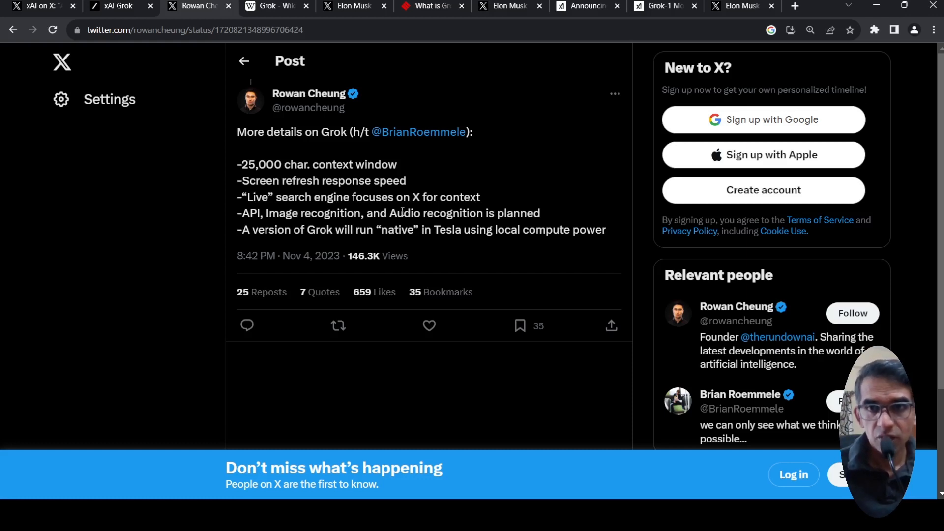
Step: Switch to xAI's 'Announcing Grok!' post on X after the Grok details post
left_click(117, 6)
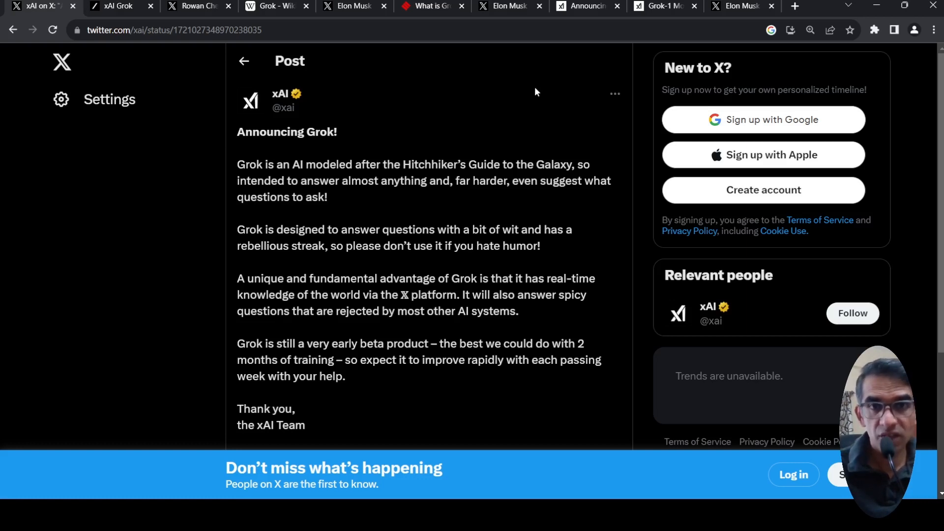
mouse_move(467, 130)
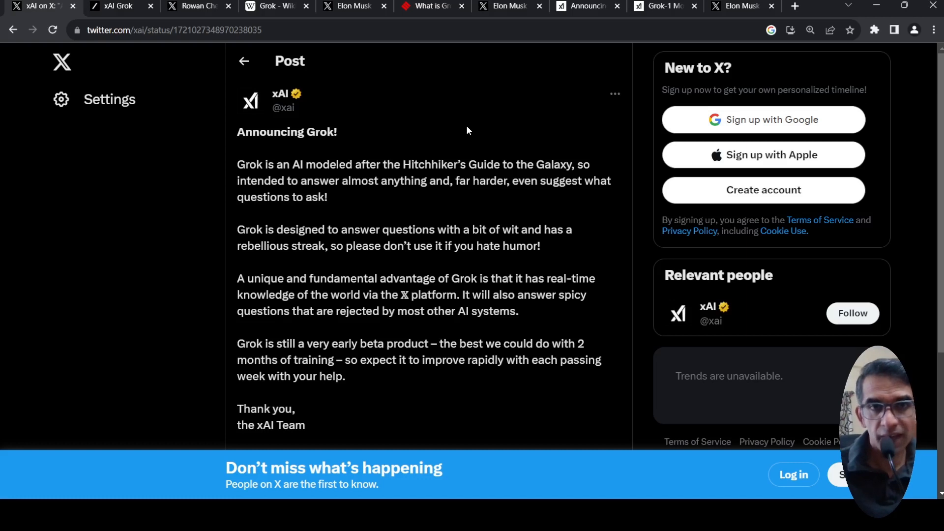
Step: Scroll xAI's Announcing Grok post down to the xAI Team sign-off
scroll("down", 3)
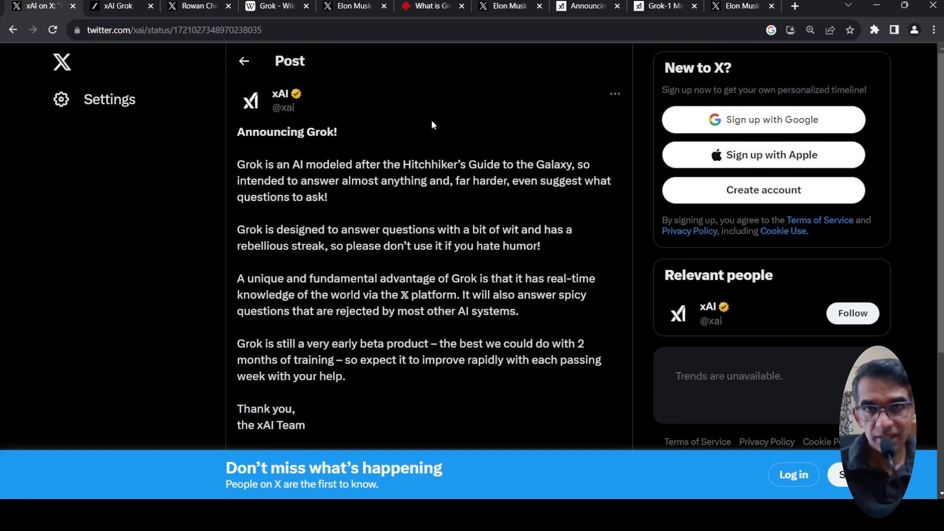
mouse_move(61, 51)
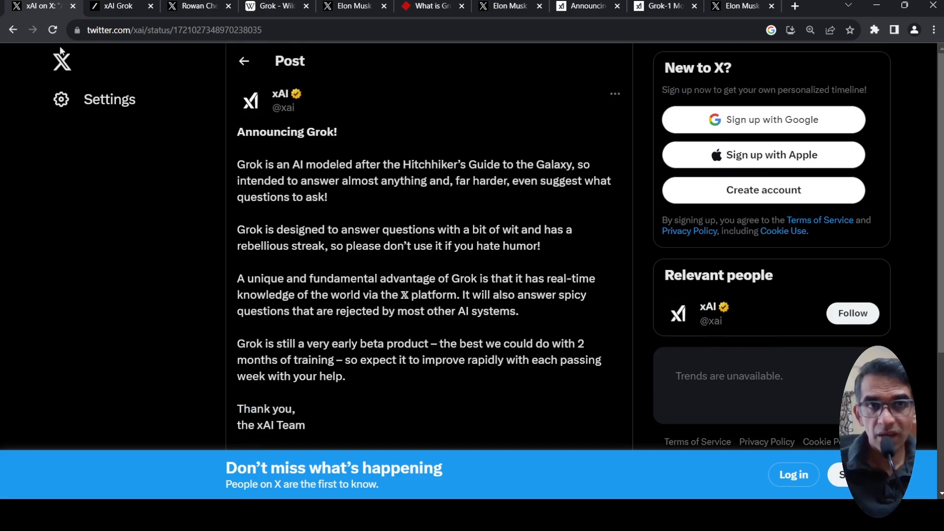
mouse_move(504, 193)
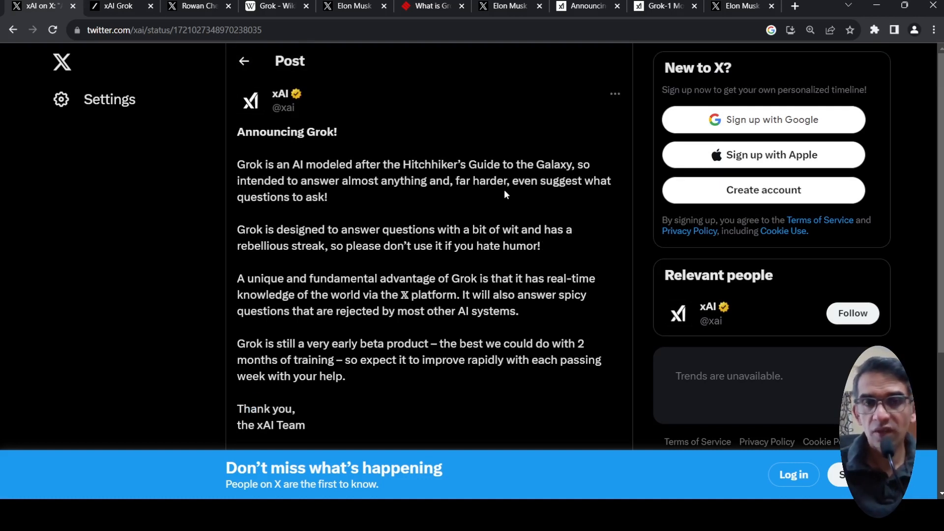
mouse_move(457, 145)
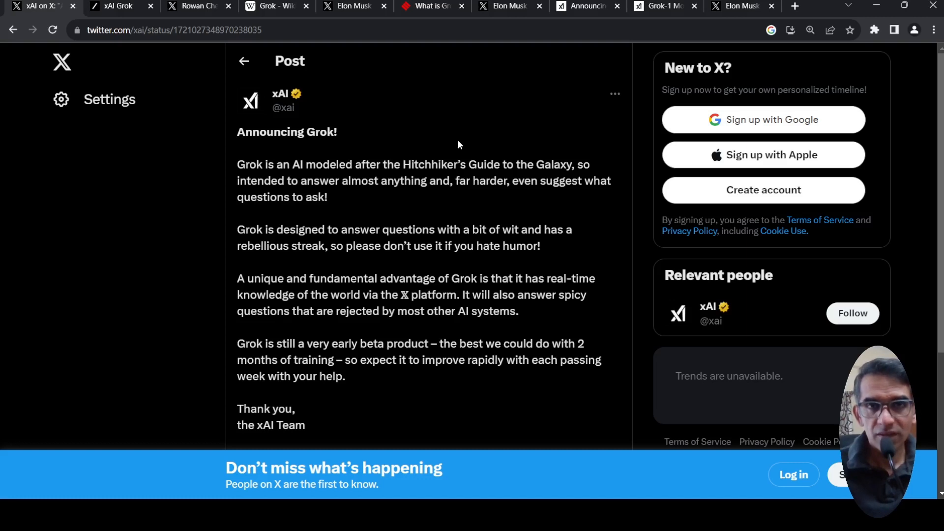